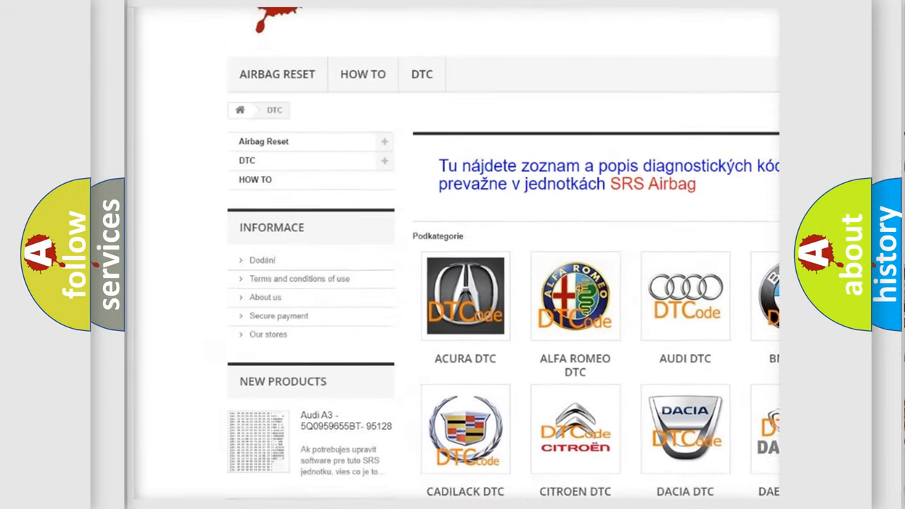
scroll(down, 3)
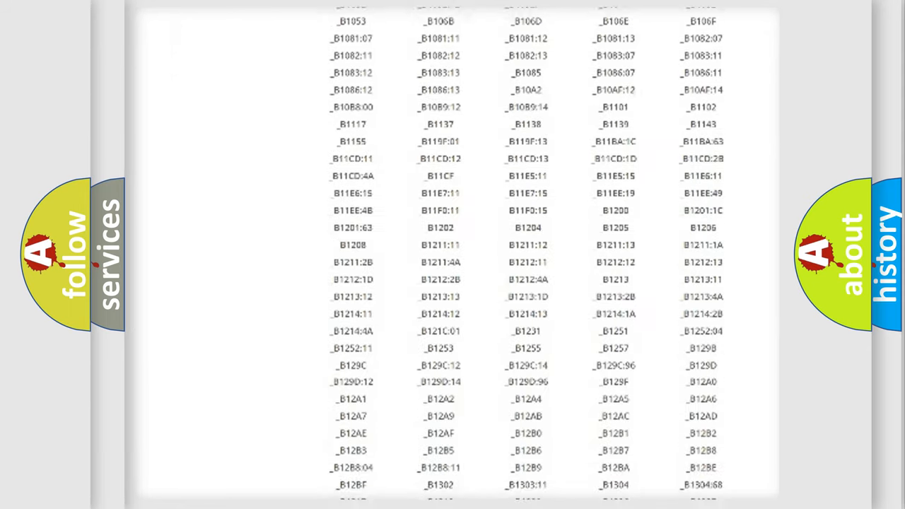
scroll(down, 3)
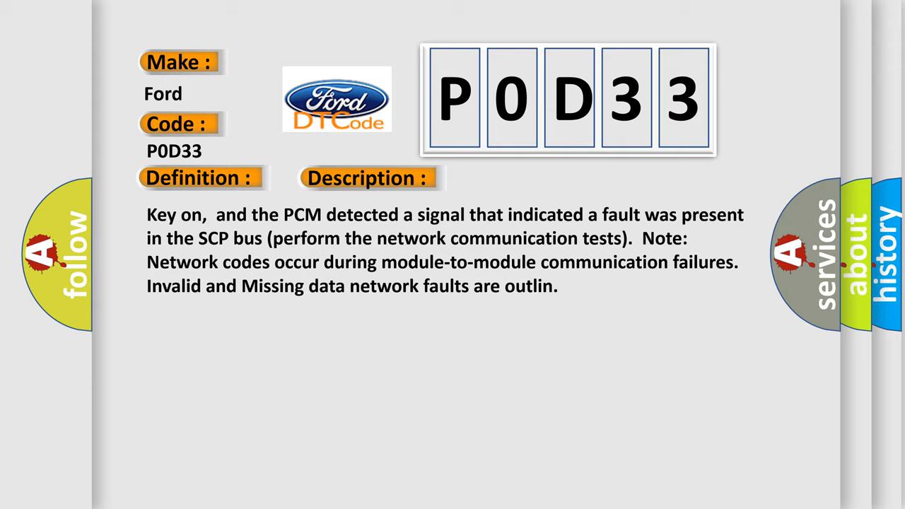
click(520, 178)
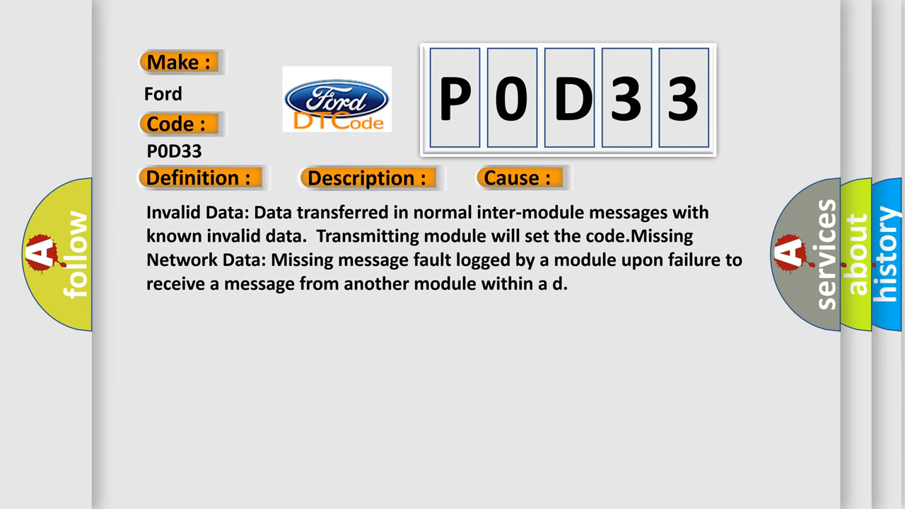